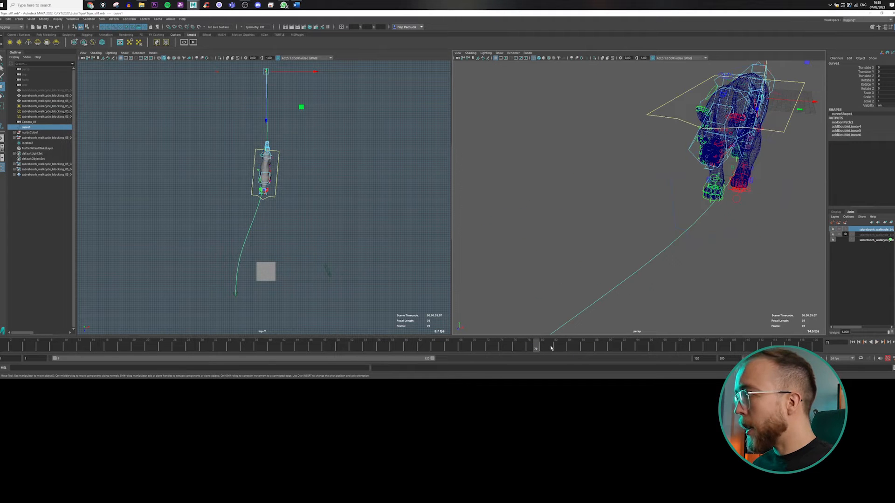
Scrub the timeline to review the main controller's linear path curve with the walking cat
drag(535, 343, 592, 343)
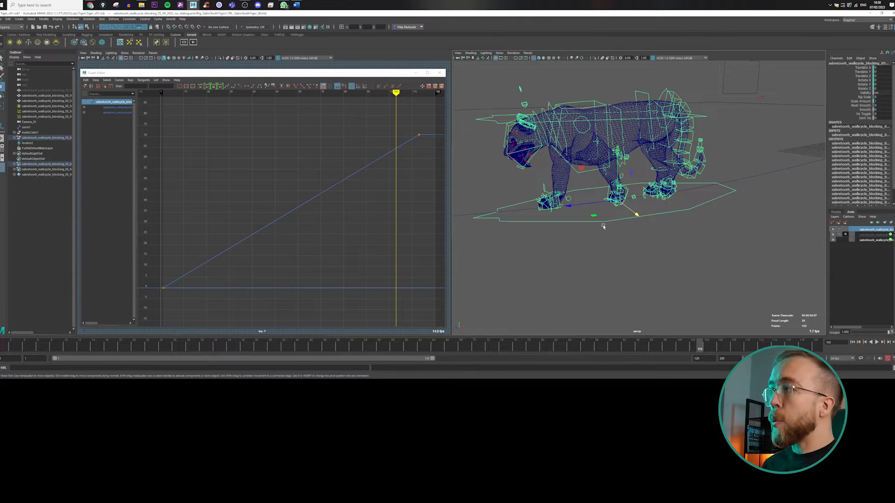
Frame the paw controller's Translate X/Y/Z curves to see their wavy stepping motion
drag(602, 227, 579, 244)
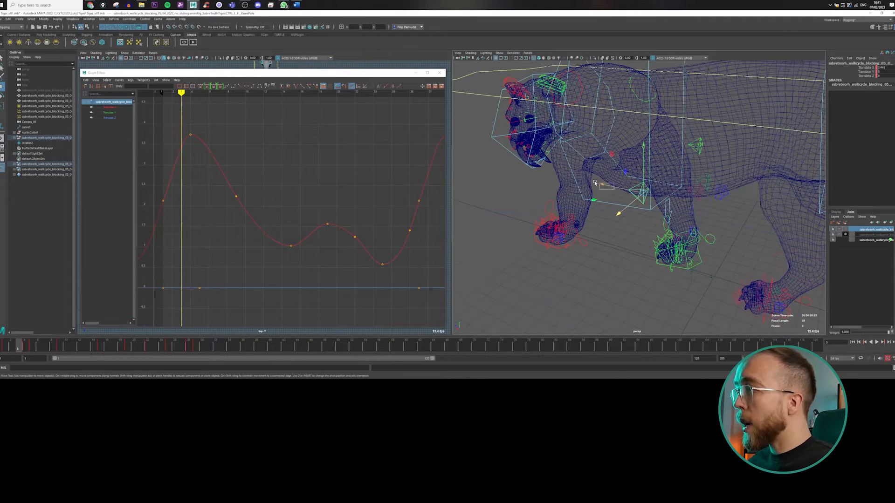
Create locators for the paws, knees and a Chest1 locator, named in the Outliner
click(32, 19)
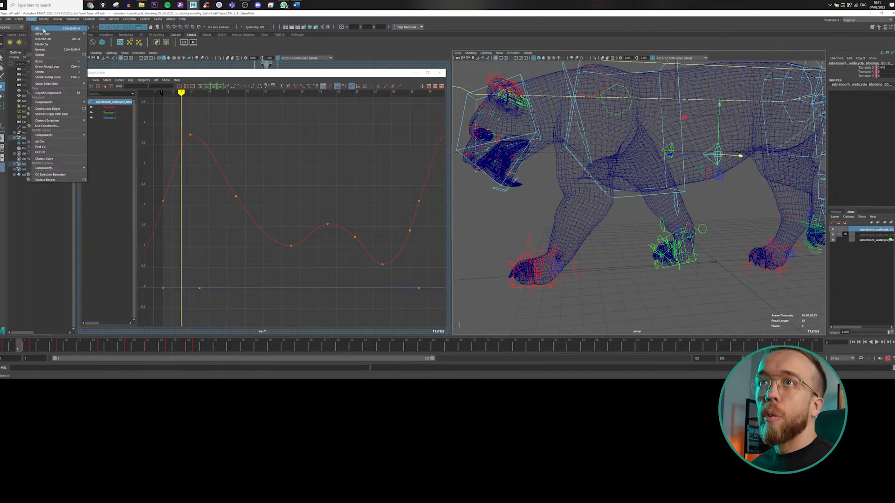
click(20, 19)
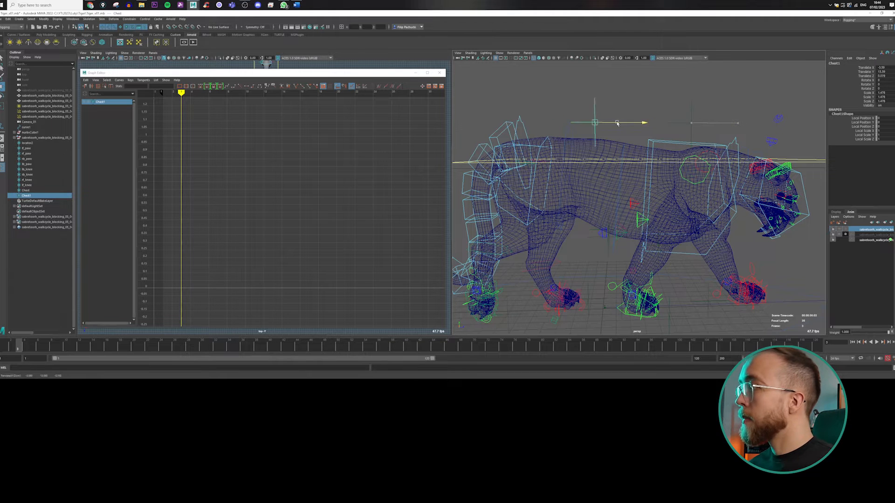
drag(617, 124, 542, 124)
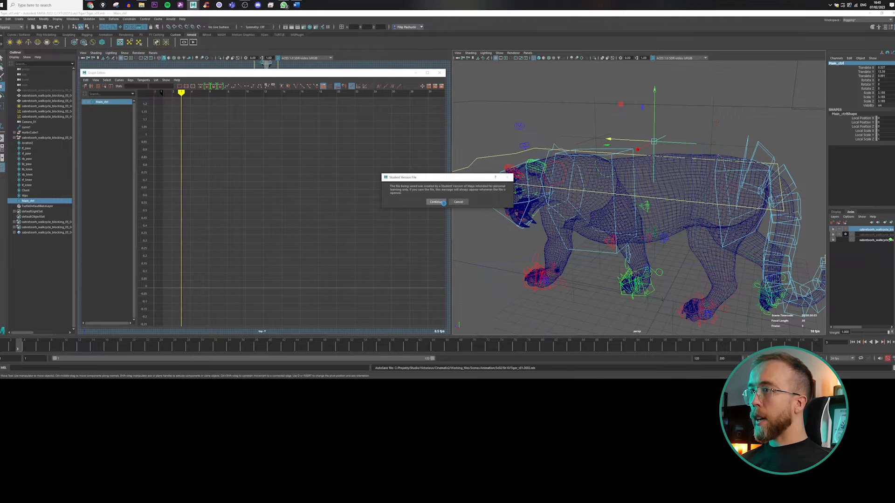
Dismiss the student-version notice and parent-constrain the back-paw locator to its foot control
click(435, 202)
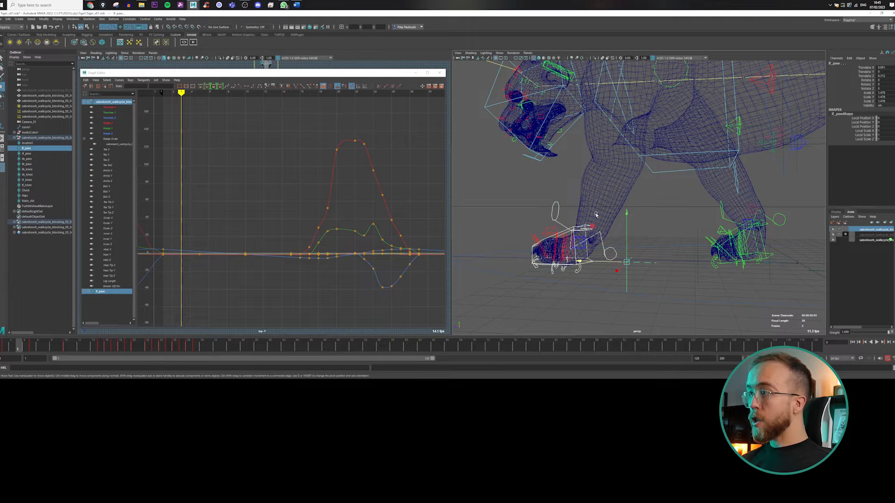
click(129, 18)
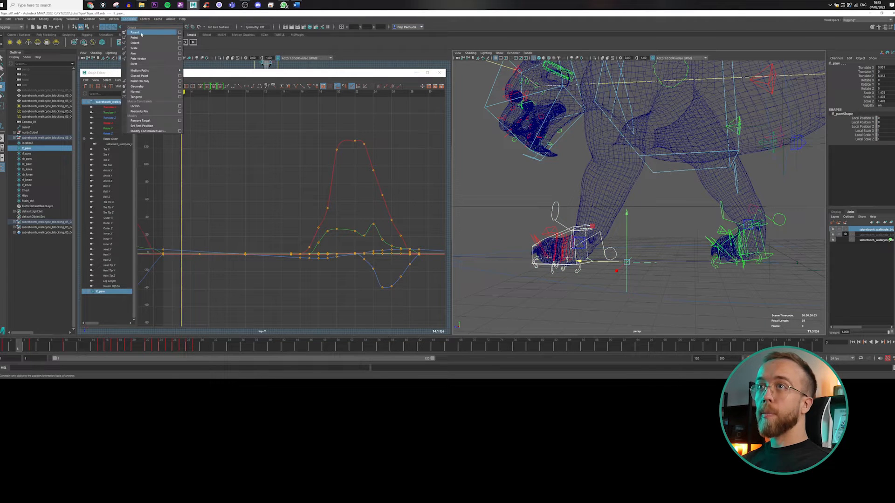
click(135, 31)
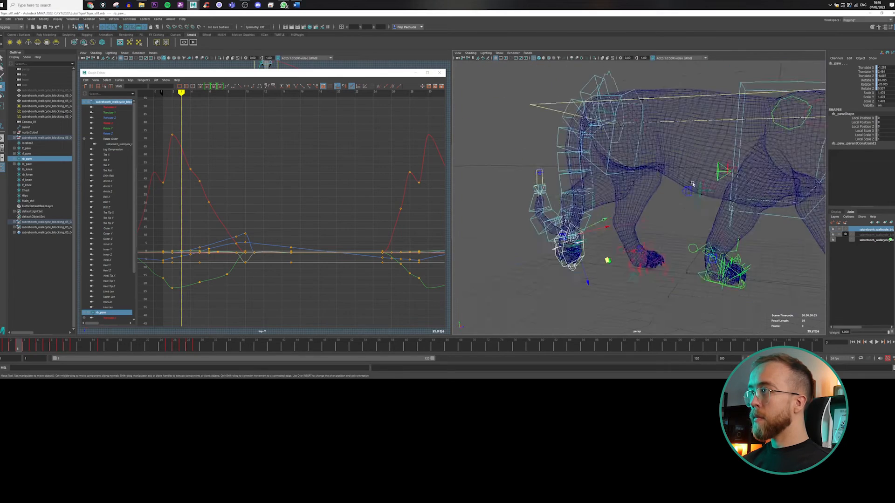
click(25, 195)
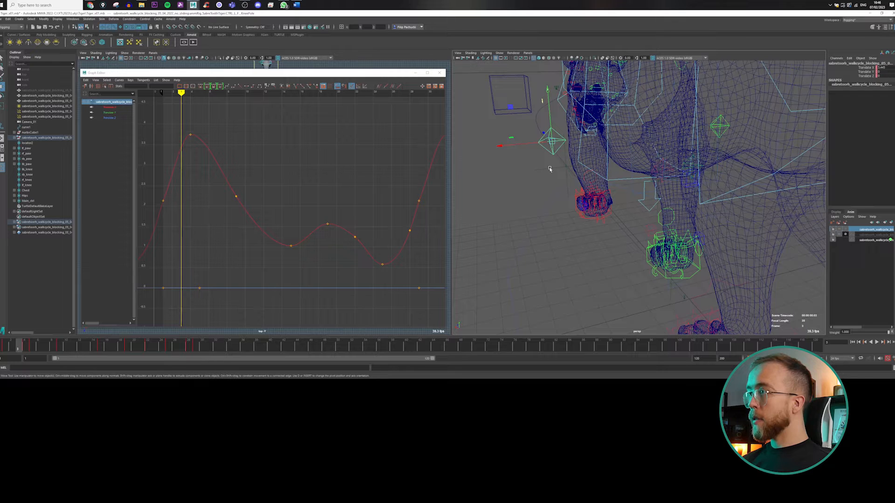
Parent-constrain the knee locator to its leg control via the constraint options Apply
click(129, 19)
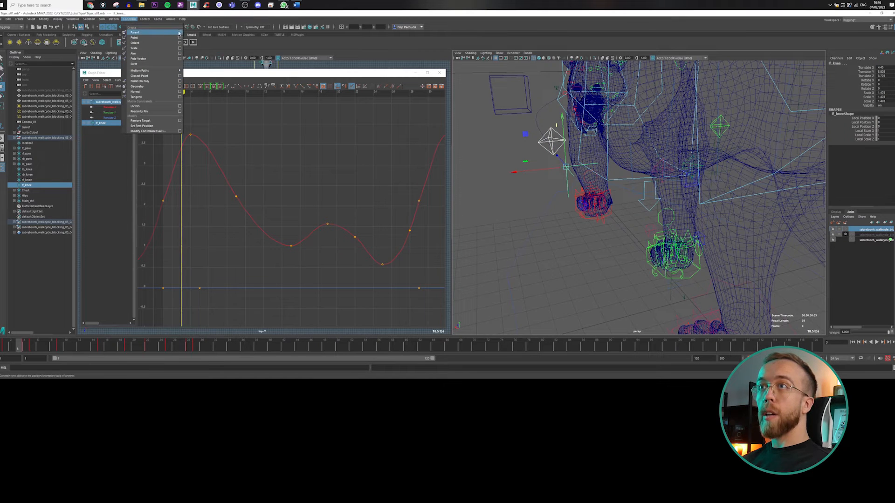
click(136, 33)
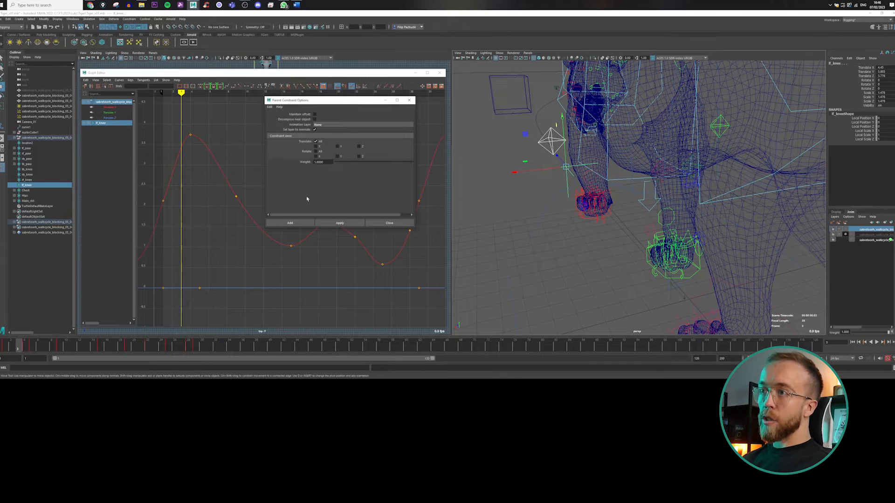
click(340, 223)
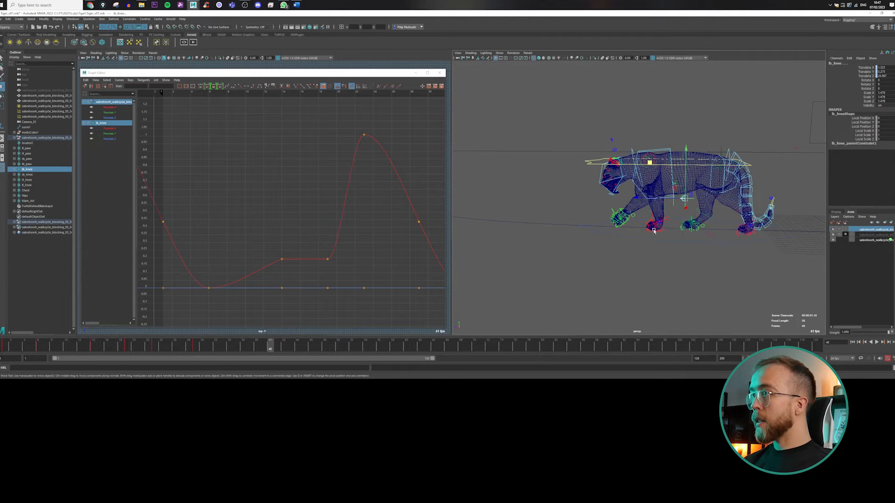
Select all locators in the Outliner and bake their constrained motion into keyframes
click(27, 142)
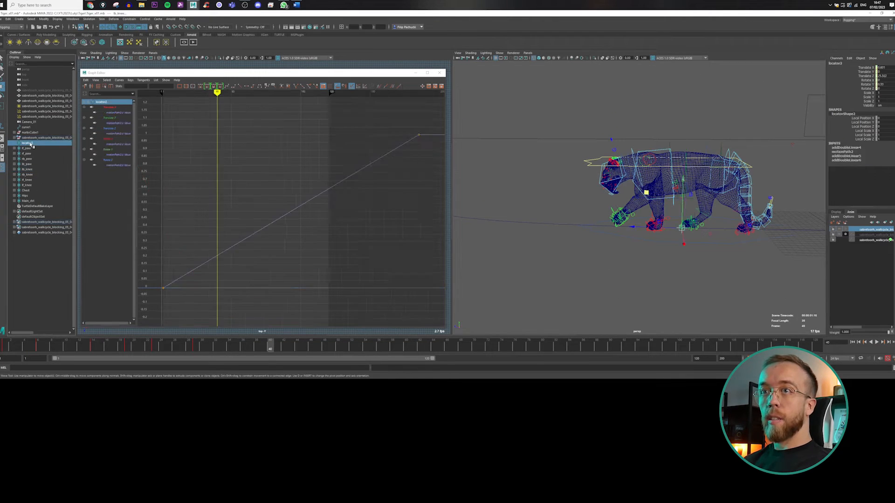
click(25, 148)
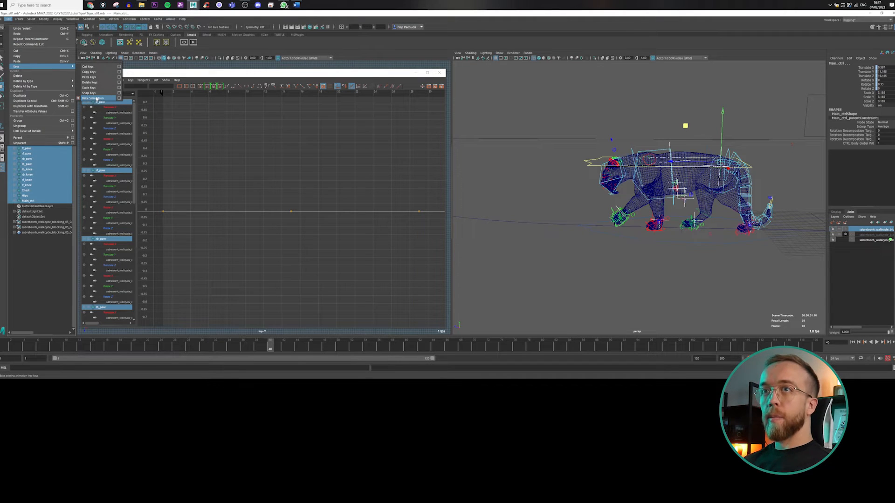
click(95, 97)
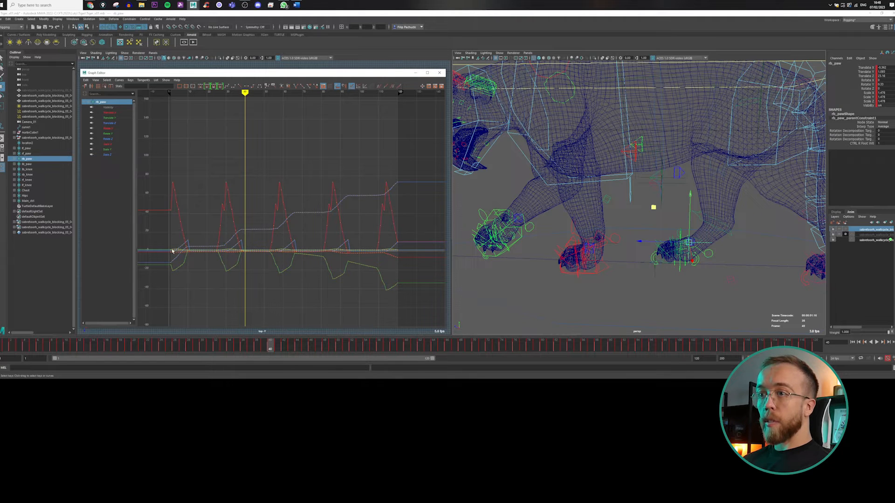
mouse_move(328, 195)
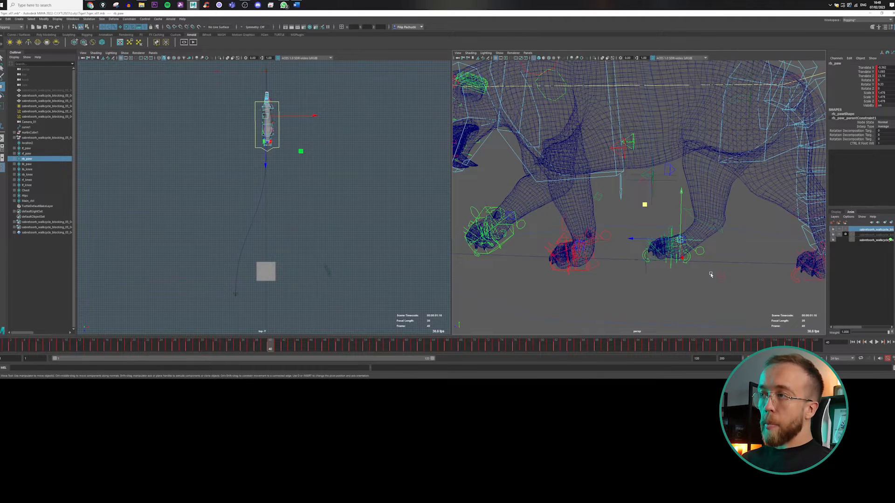
Expand the paw and other locators in the Outliner to reveal their parentConstraint nodes
click(26, 149)
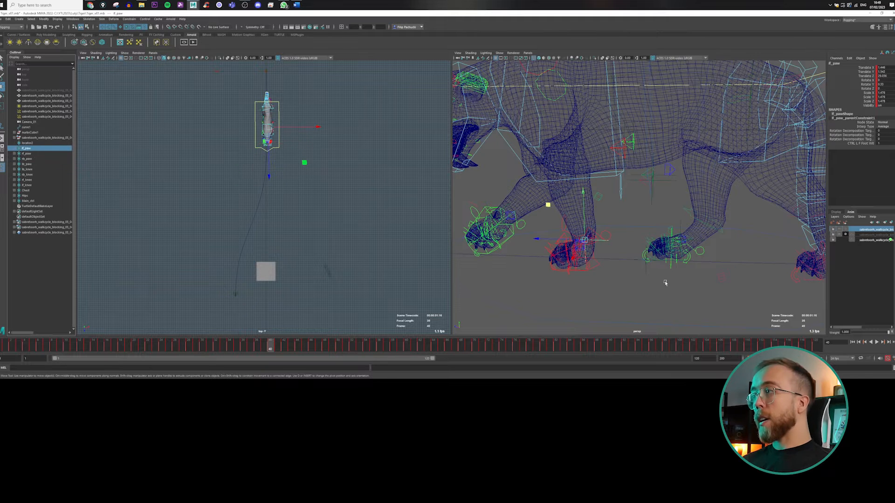
click(570, 257)
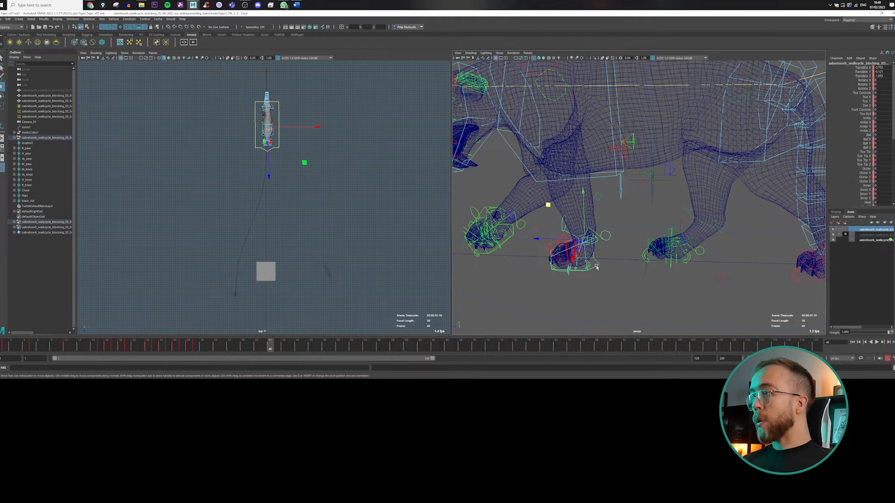
click(26, 151)
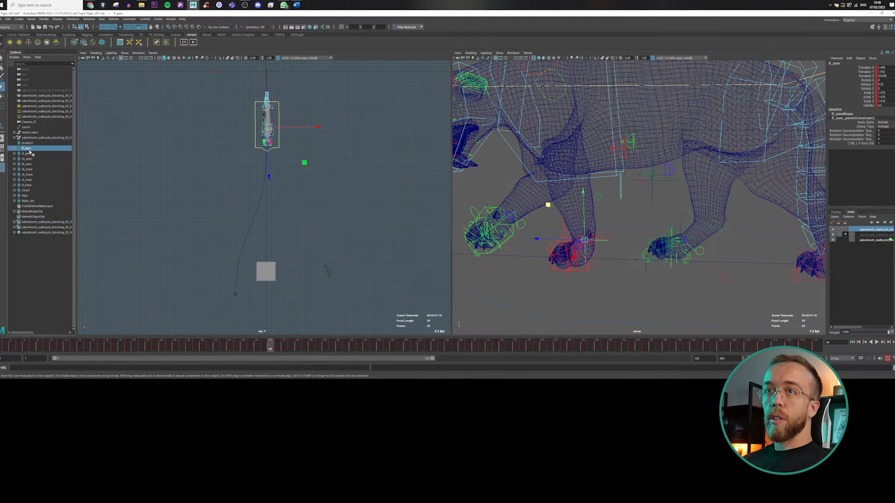
click(16, 154)
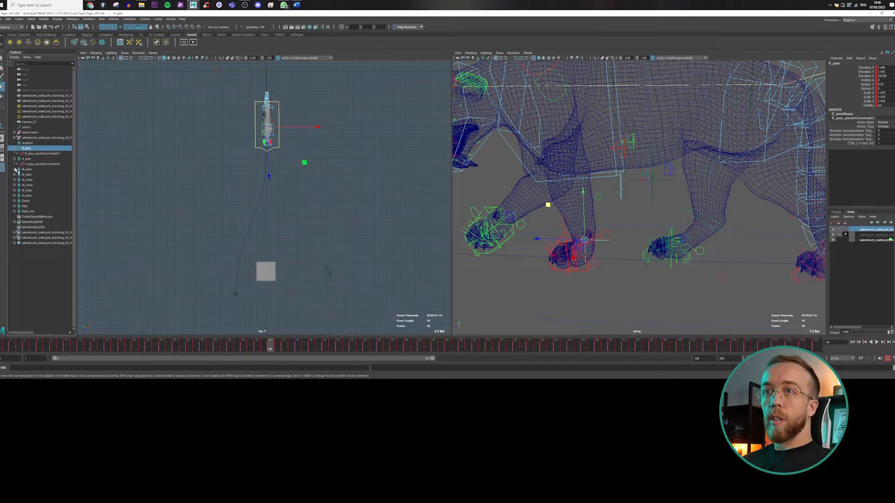
click(16, 169)
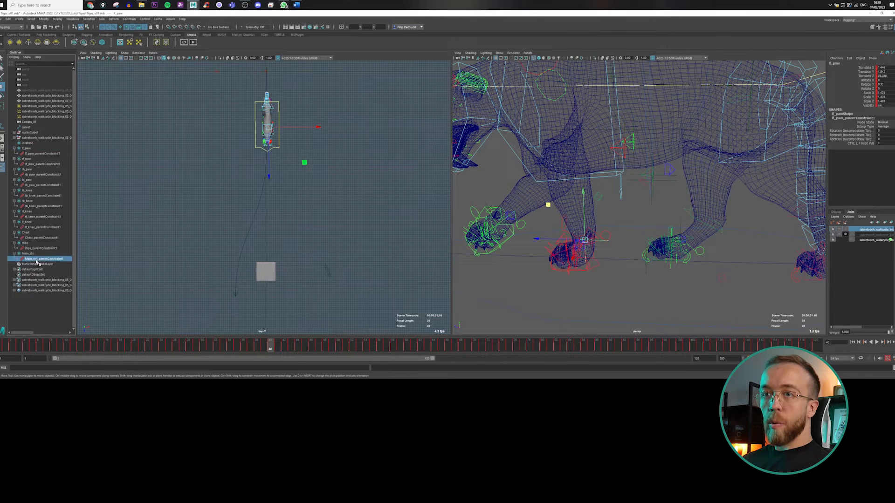
Select the locators' parentConstraint nodes for deletion
click(42, 258)
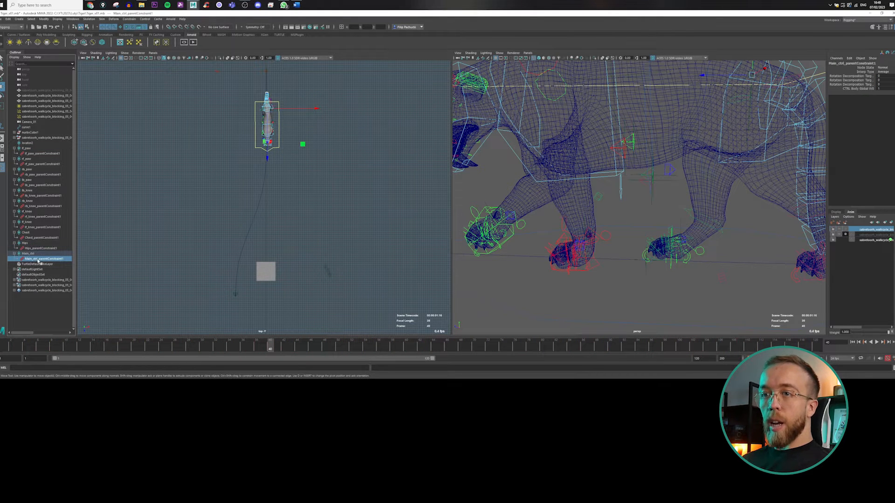
click(39, 248)
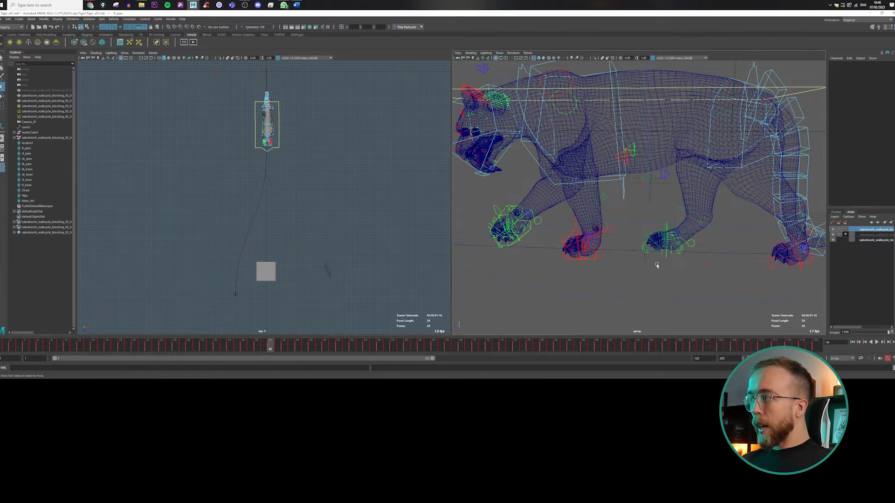
Select the fl_paw locator ready to pair with the front paw control
click(27, 143)
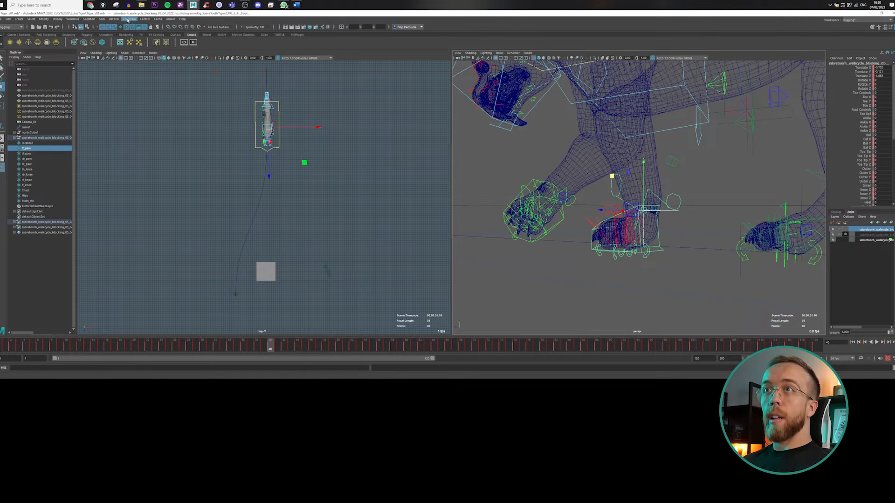
Parent-constrain the front paw control to its locator with Maintain offset and all axes
click(129, 19)
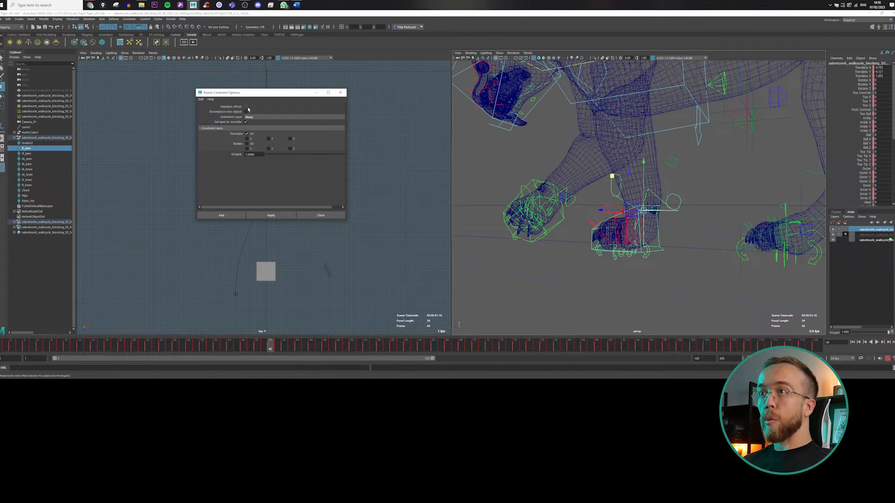
click(246, 107)
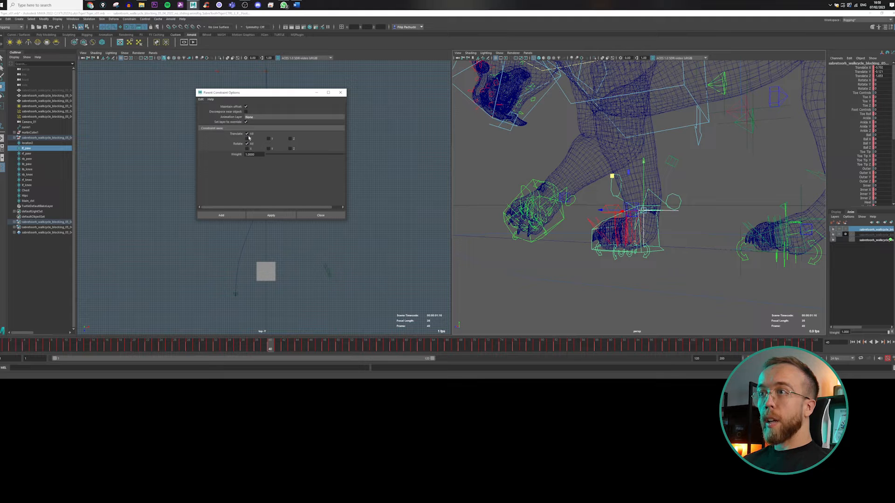
click(271, 215)
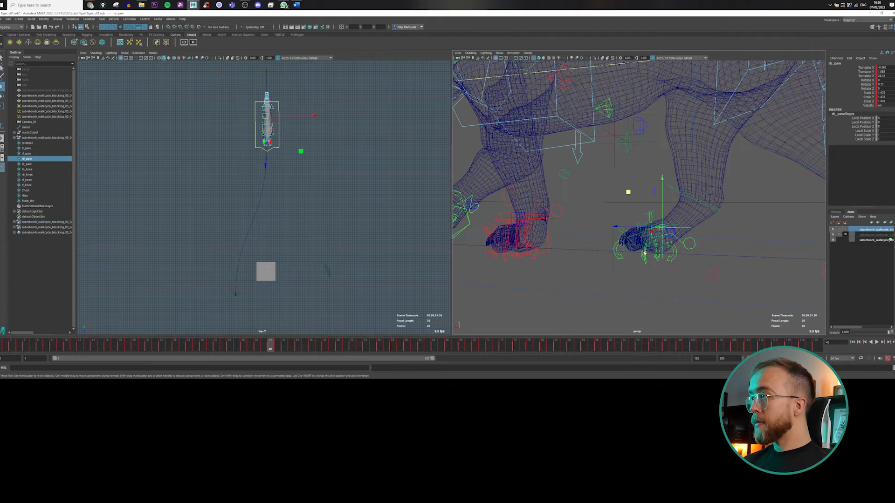
Parent-constrain the chest control to its locator, then select the Hips locator for the same
click(130, 18)
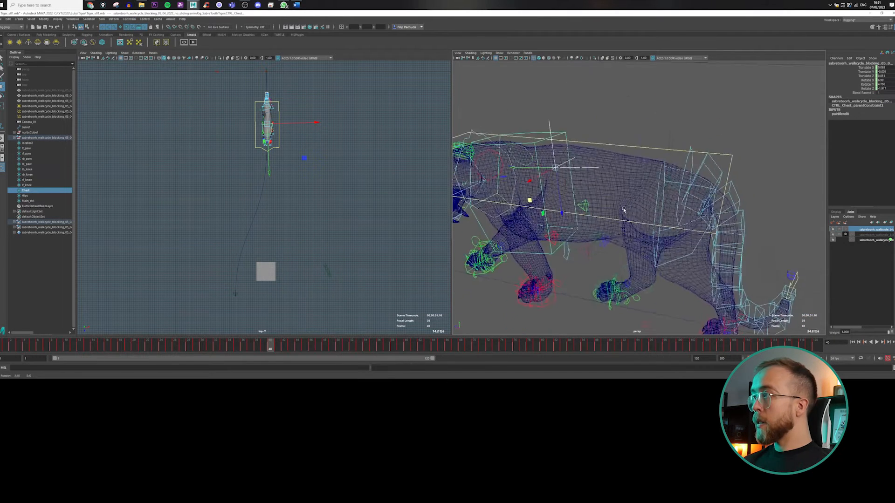
click(24, 196)
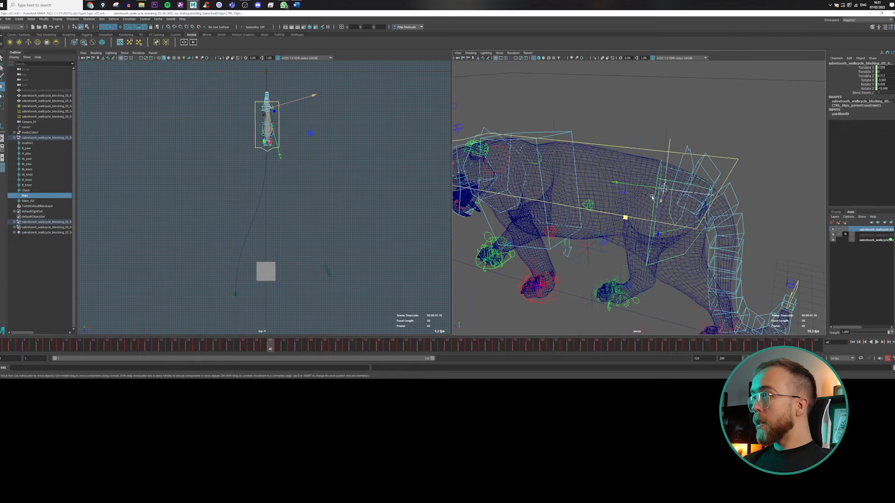
Parent-constrain each knee control to its baked knee locator
click(27, 200)
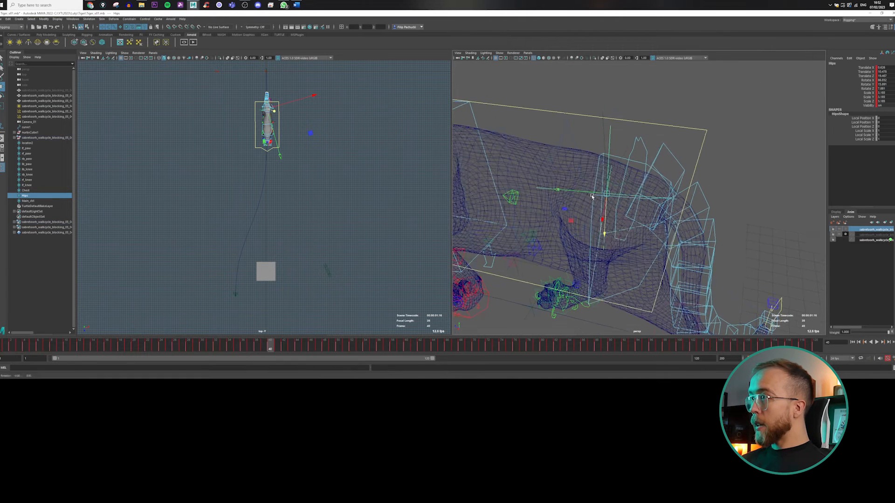
click(27, 202)
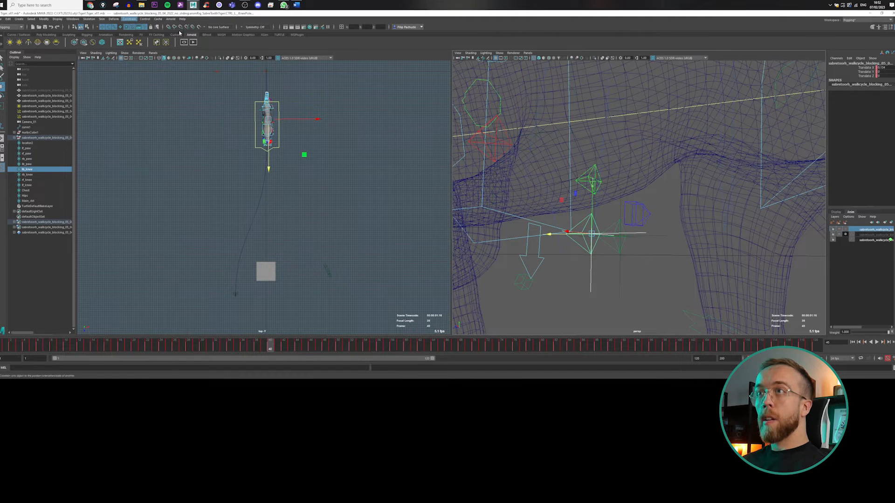
Check the General Editors menu and scrub the timeline through the walk cycle
click(129, 19)
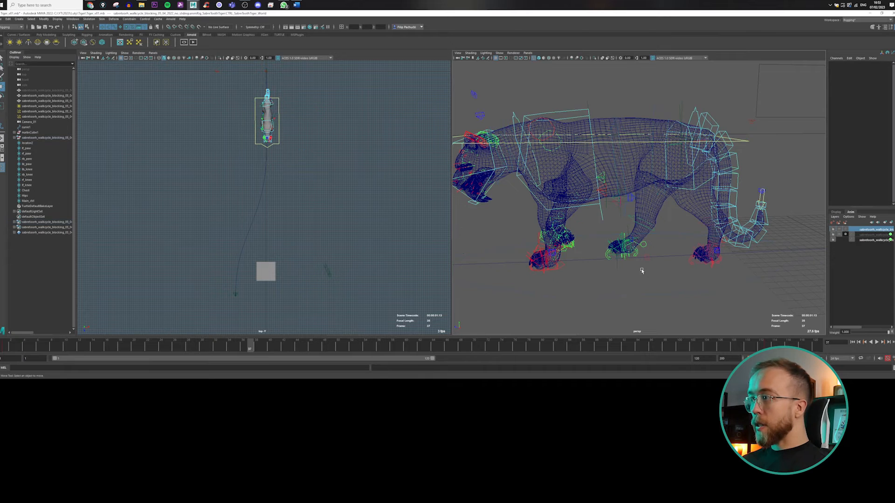
click(27, 143)
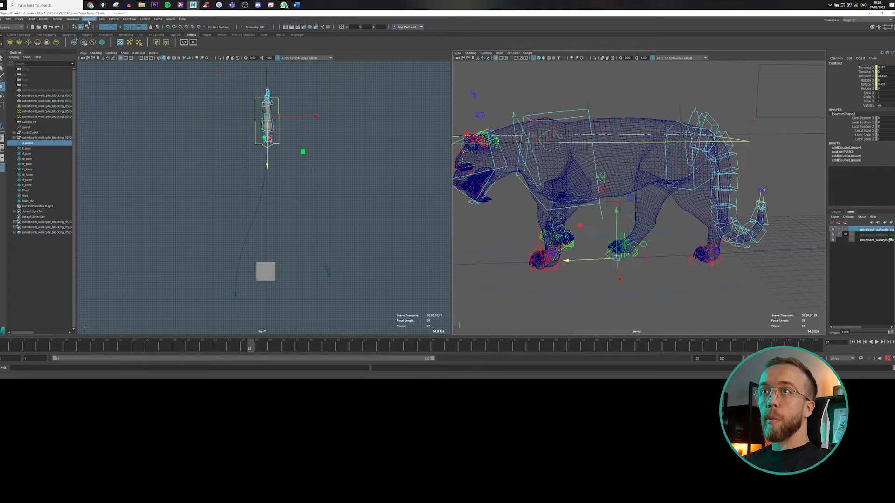
click(73, 19)
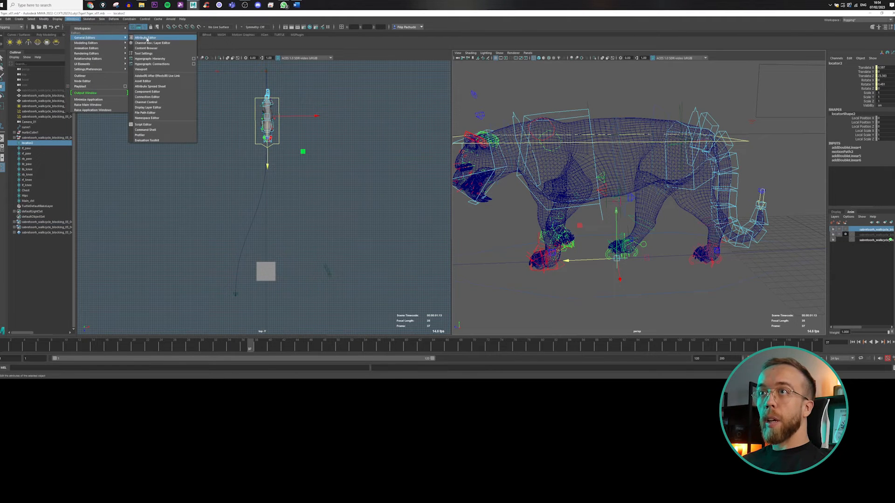
mouse_move(111, 37)
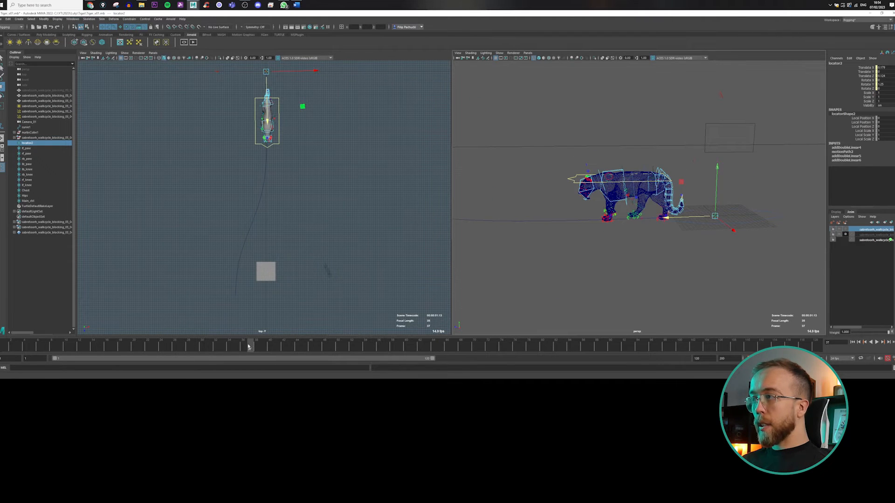
drag(249, 345, 235, 344)
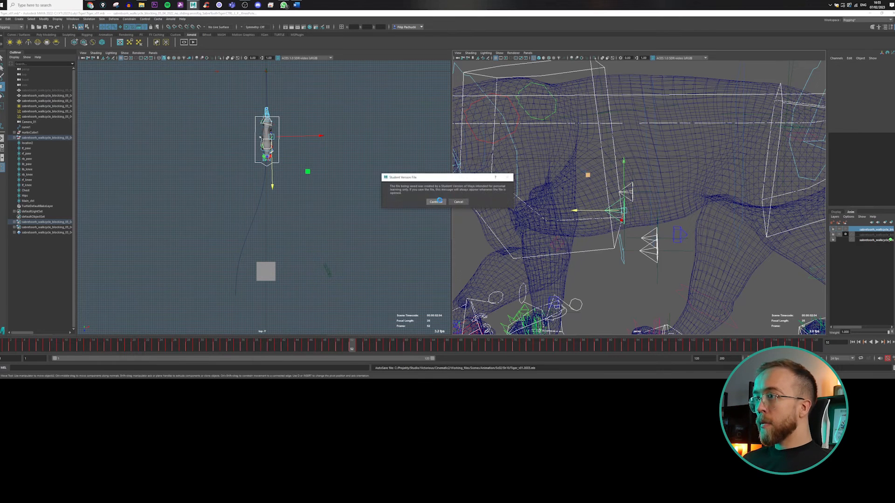
Continue past the student-version warning and select the tiger's front paw control in the Outliner
click(434, 201)
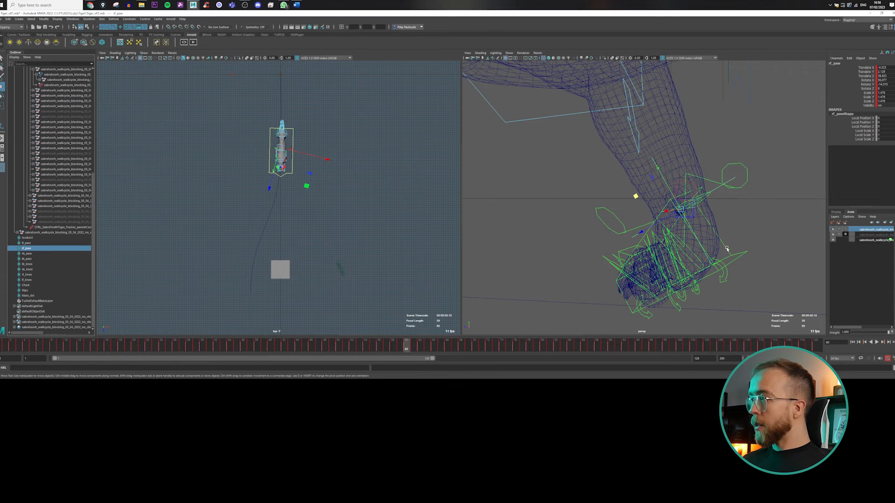
click(65, 222)
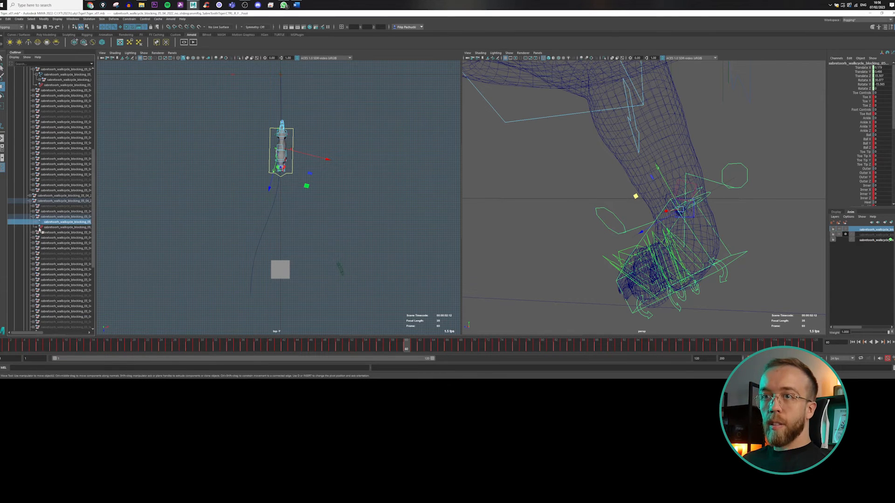
click(39, 226)
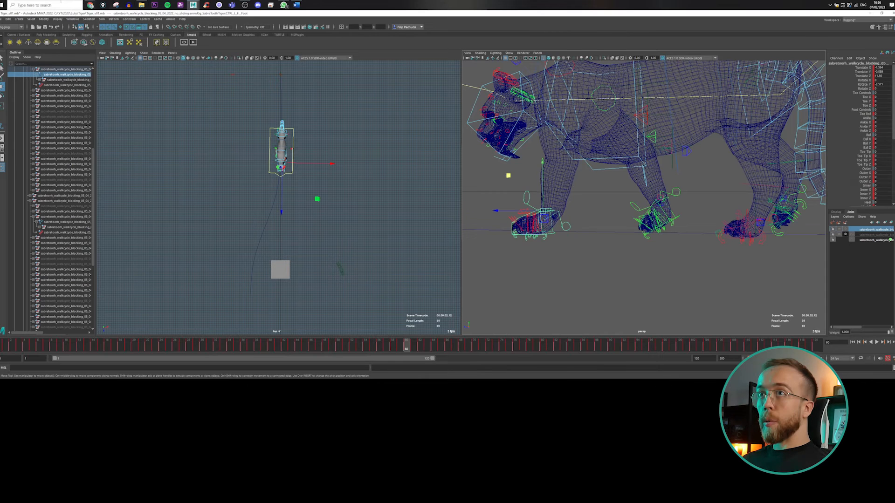
click(72, 19)
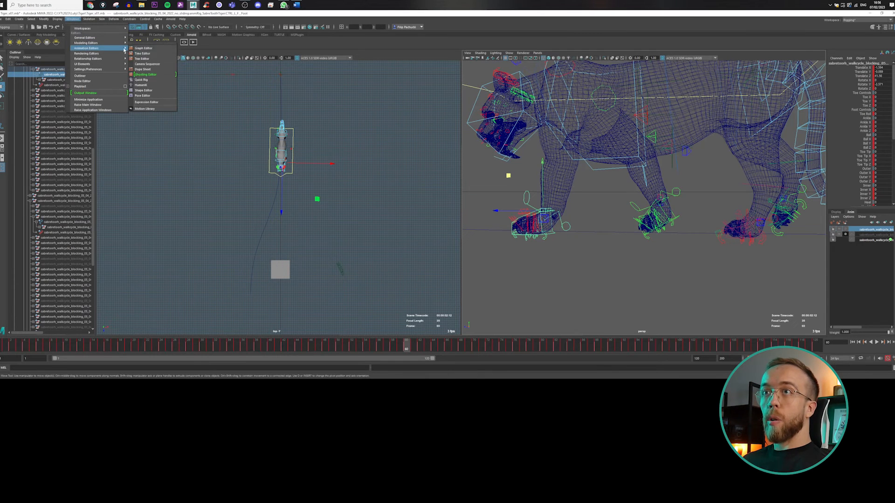
Show the front paw control in the Graph Editor and isolate a single Translate curve
click(142, 47)
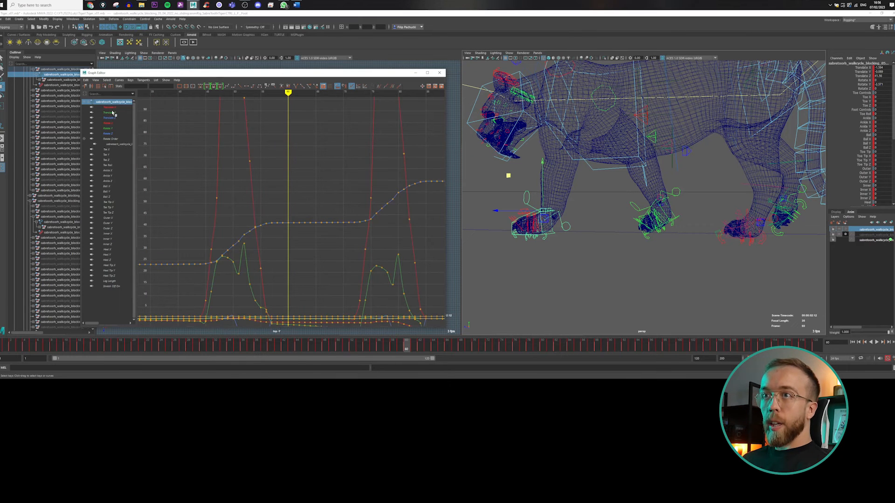
click(108, 113)
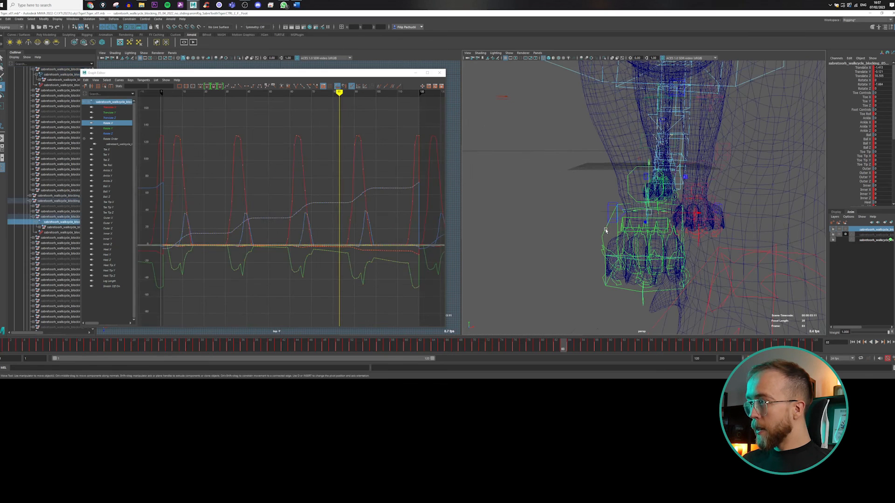
click(581, 345)
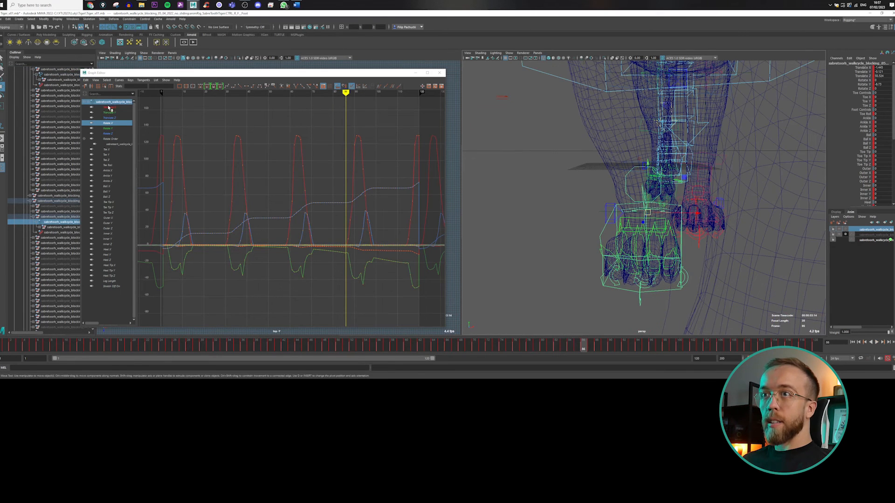
click(110, 107)
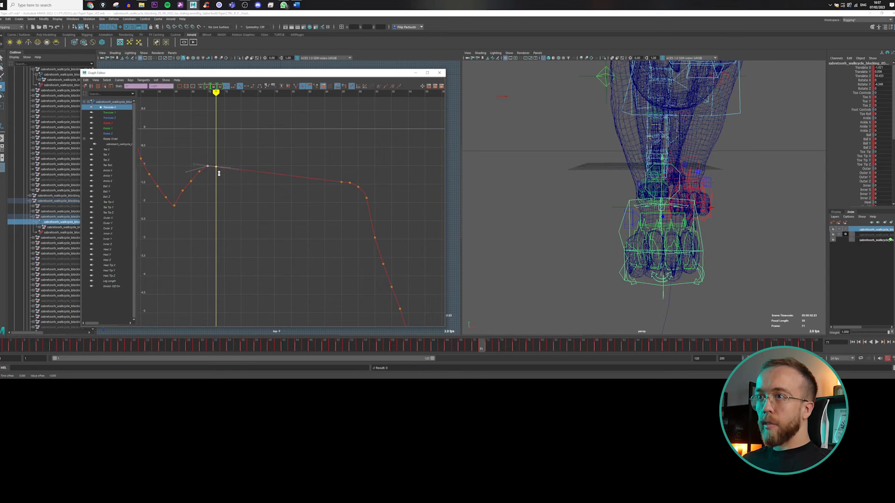
Flatten the paw's planted-phase keys, scrub to check sliding, then select the plateau keys on the next curve
drag(199, 168, 217, 170)
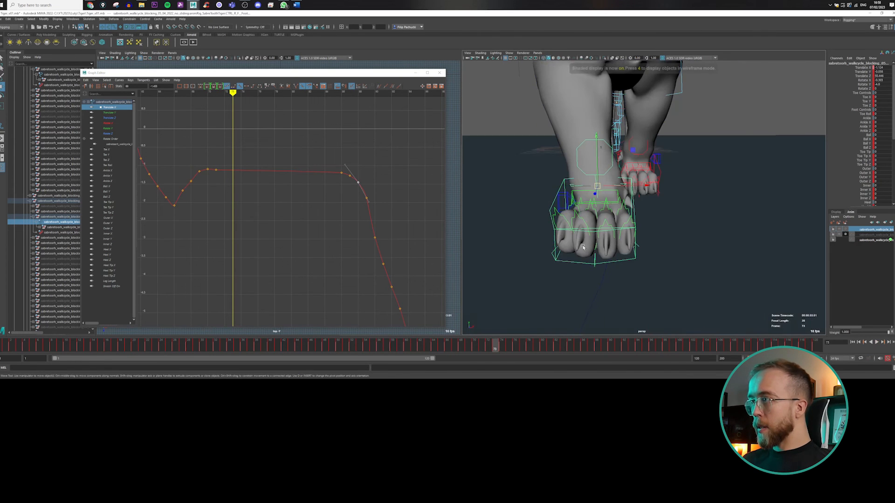
click(482, 347)
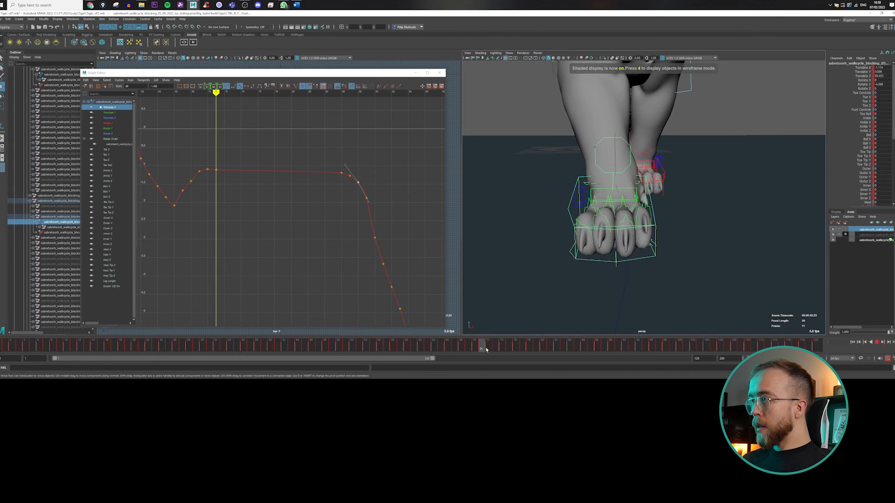
drag(487, 347, 528, 347)
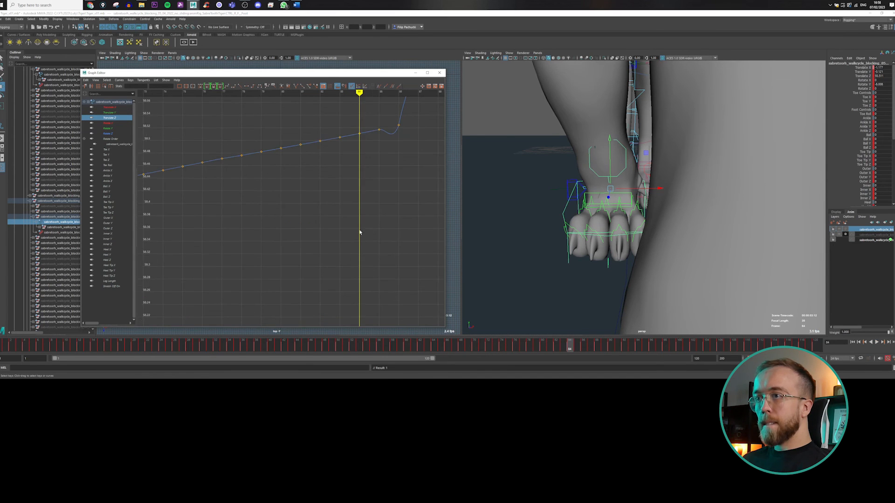
drag(226, 159, 336, 242)
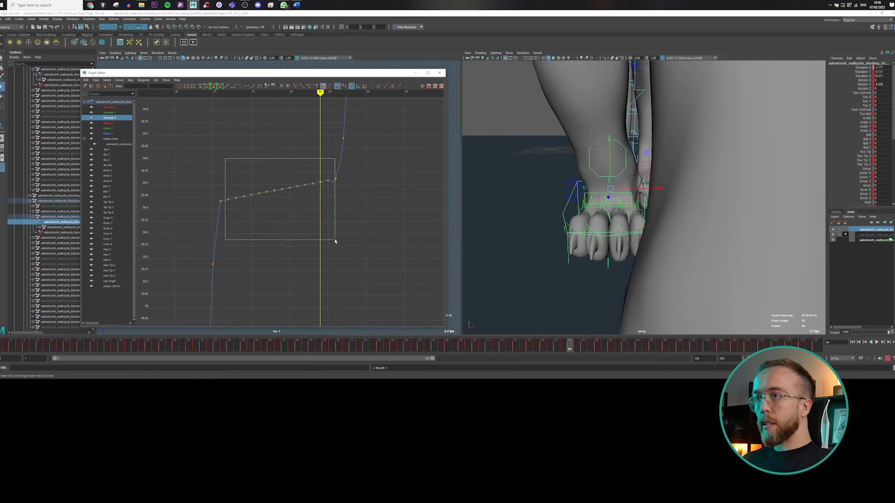